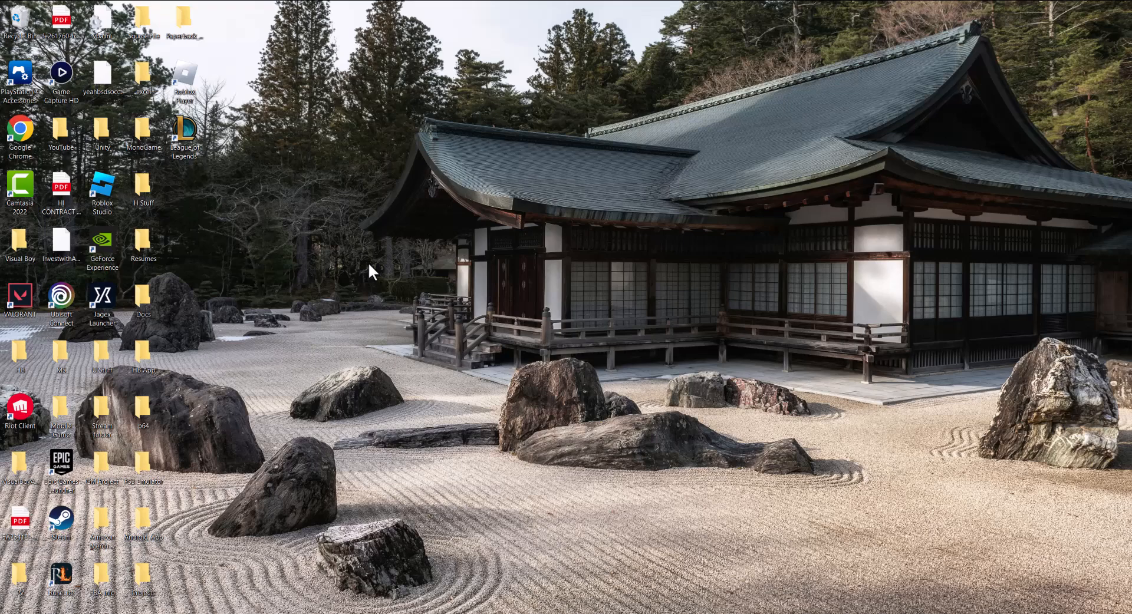
- Open the League of Legends shortcut's file location in the Riot Client folder
click(185, 133)
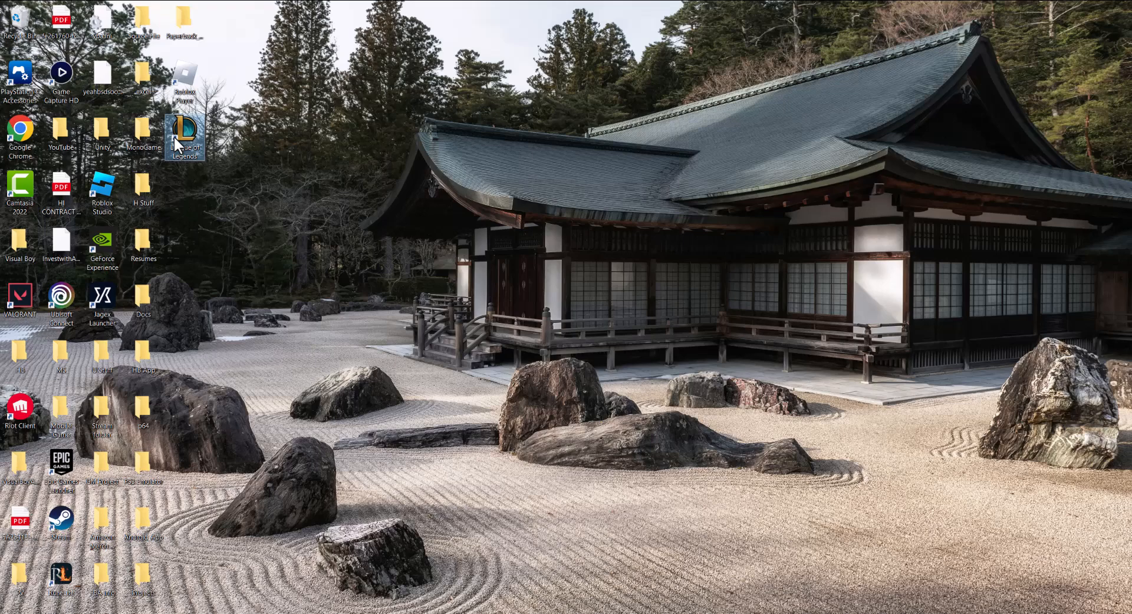
right_click(184, 135)
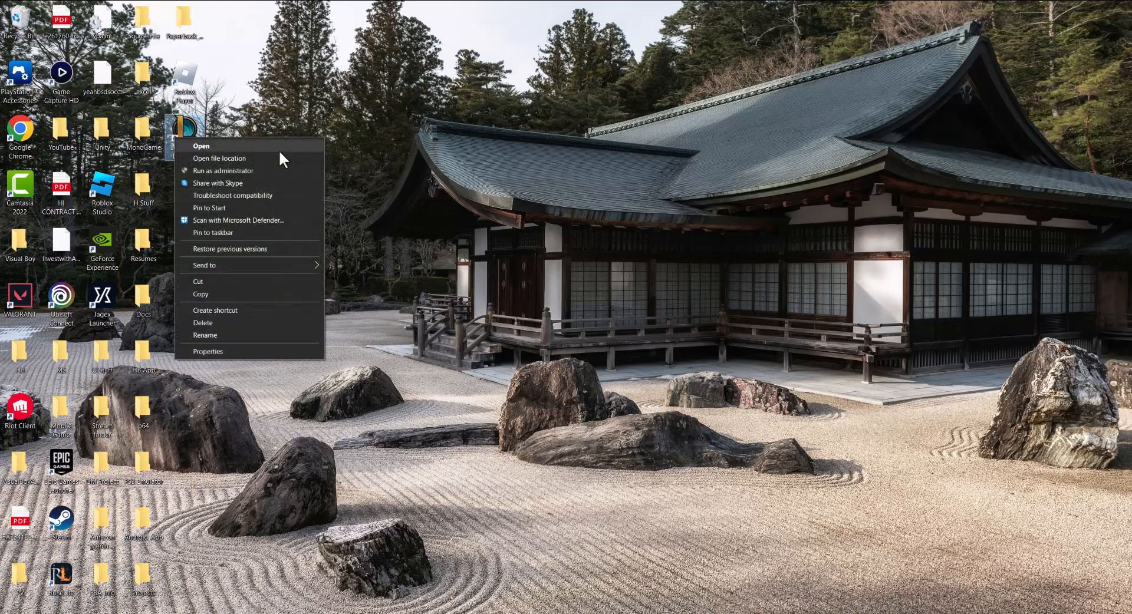
click(219, 158)
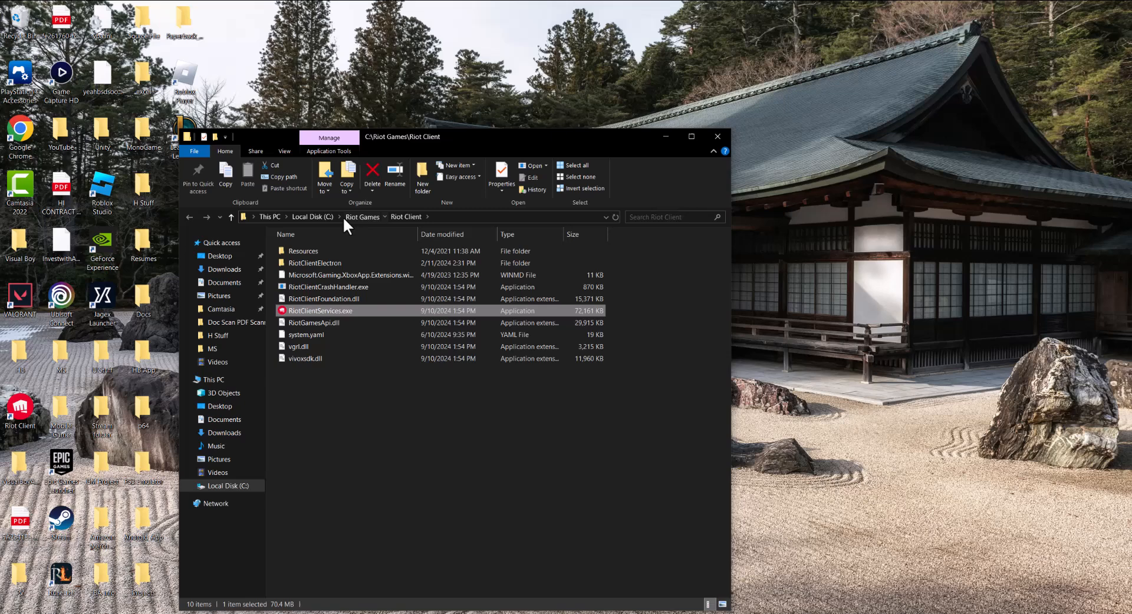
- Navigate via Riot Games into League of Legends, then into its Game folder
click(362, 217)
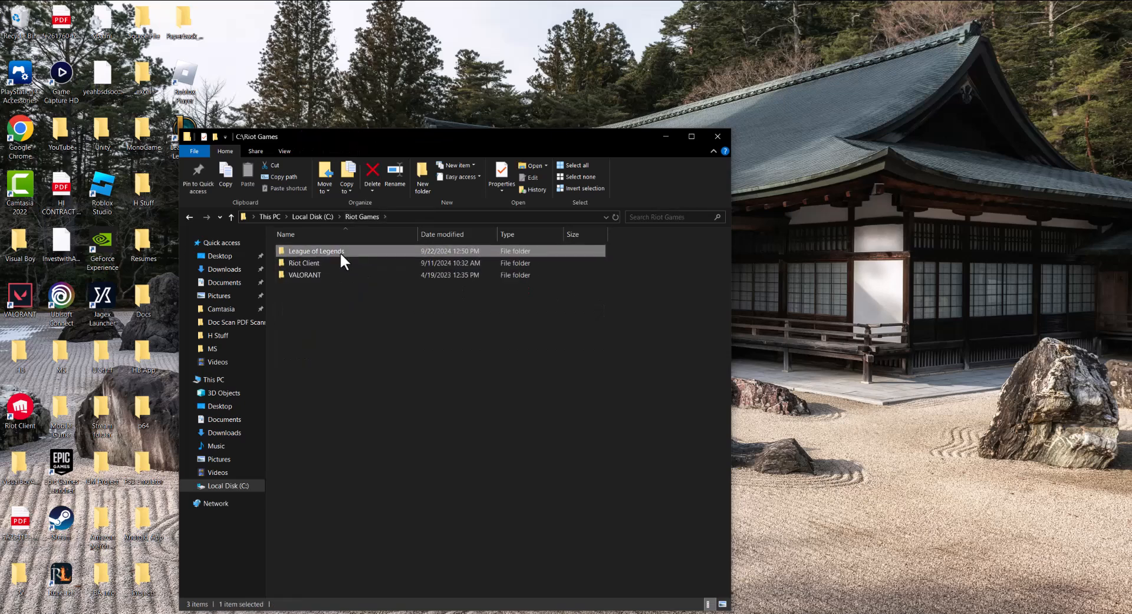
double_click(316, 251)
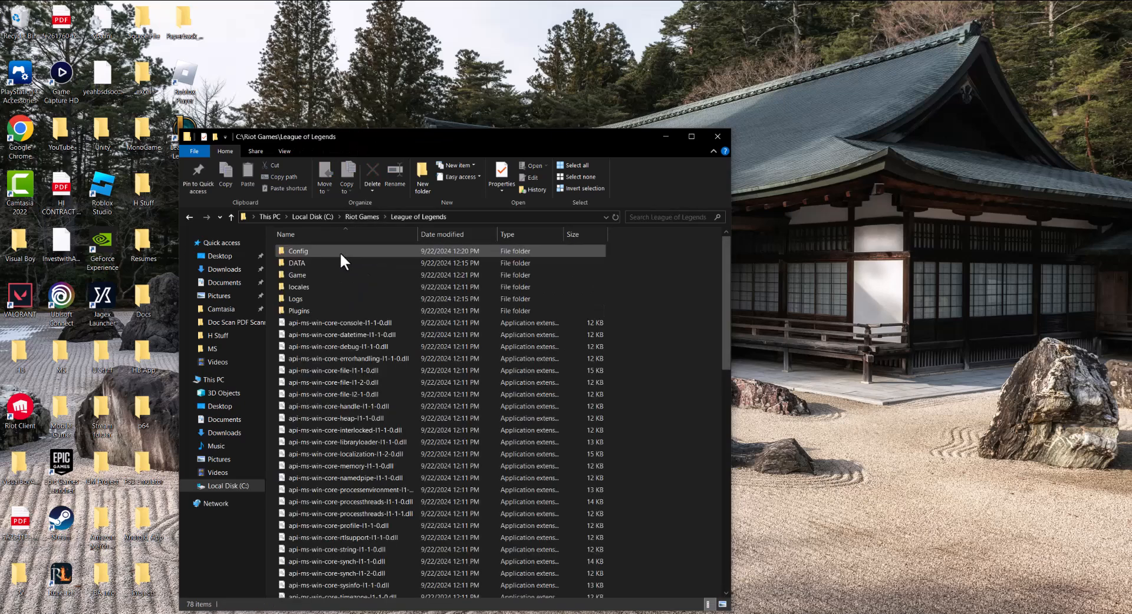
click(320, 275)
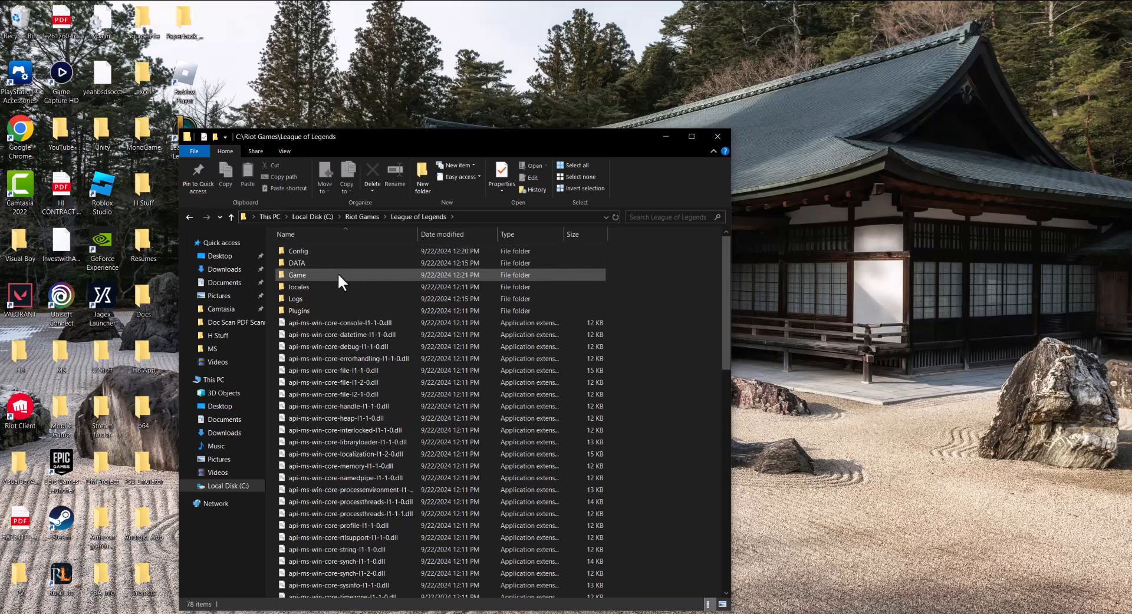
click(296, 263)
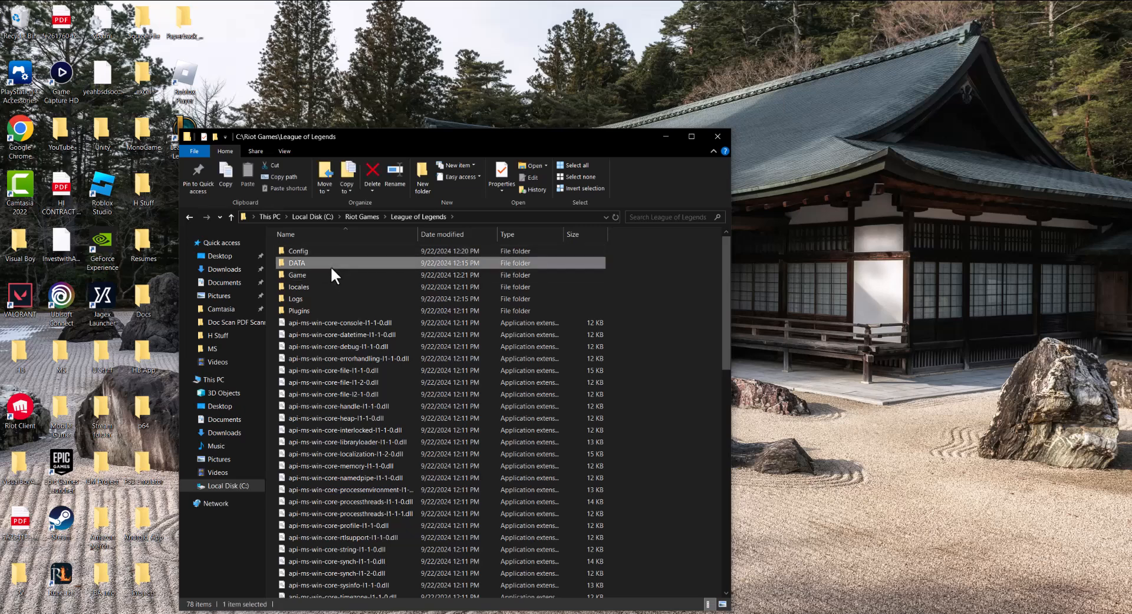
click(298, 251)
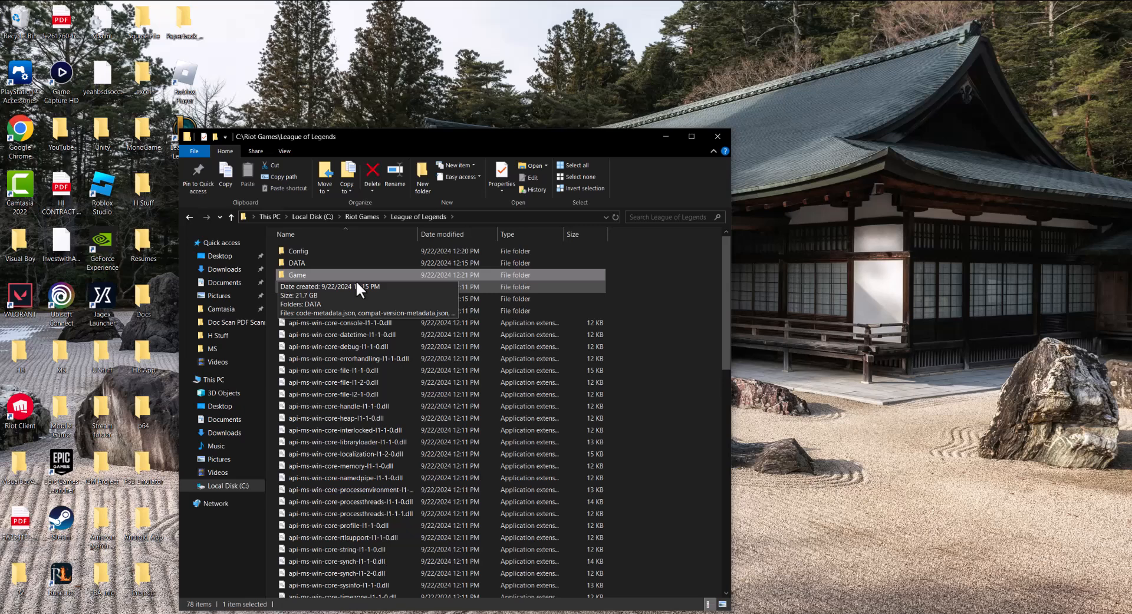
double_click(298, 274)
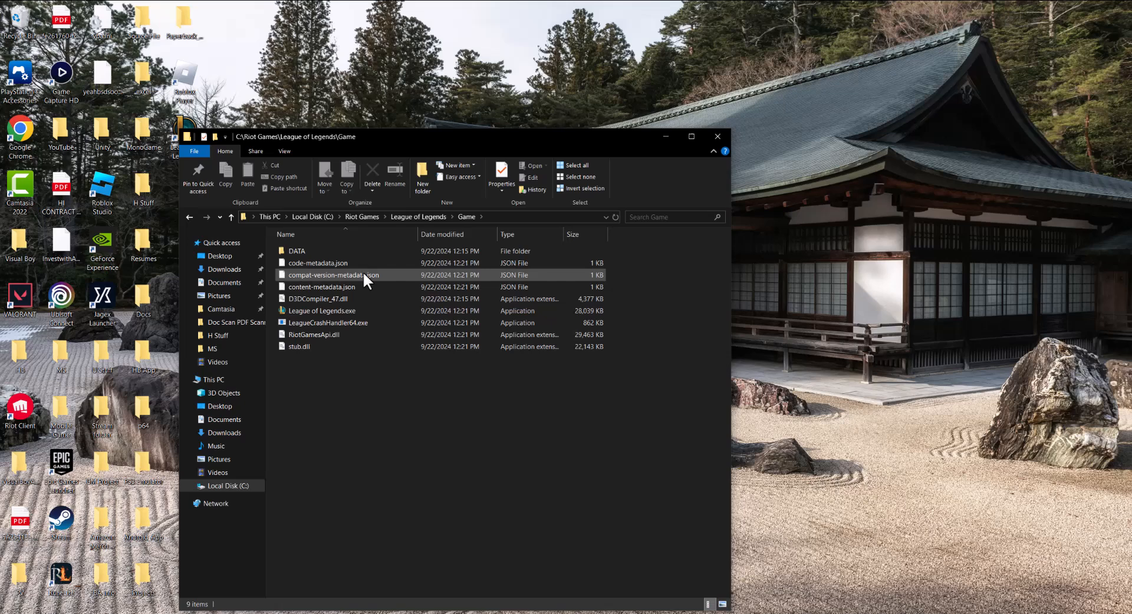
mouse_move(345, 322)
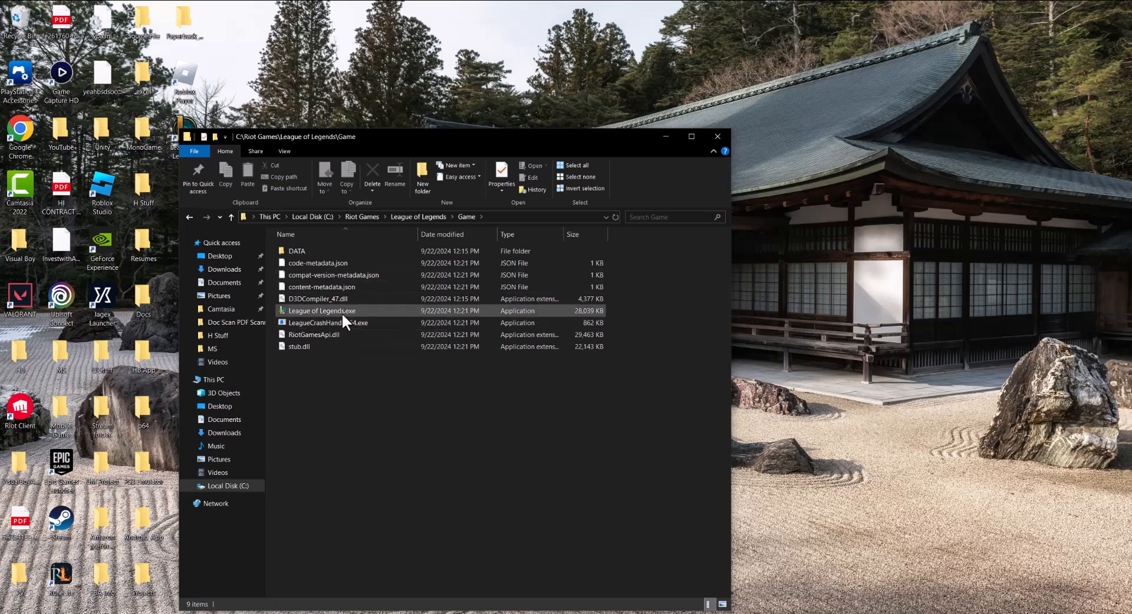
- Open the Properties window for League of Legends.exe
right_click(321, 311)
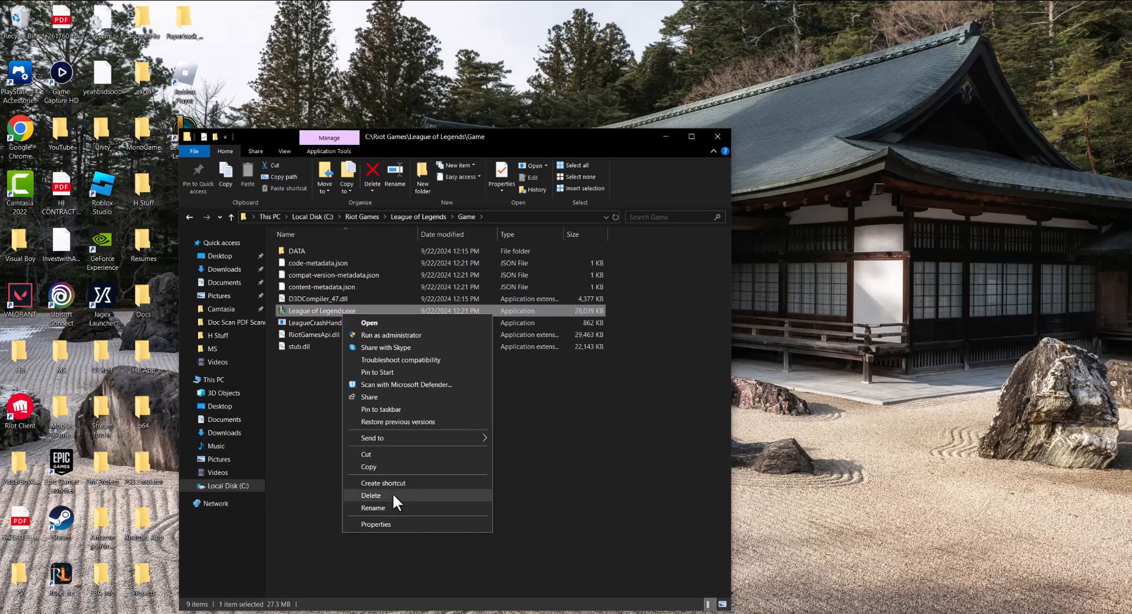
mouse_move(387, 529)
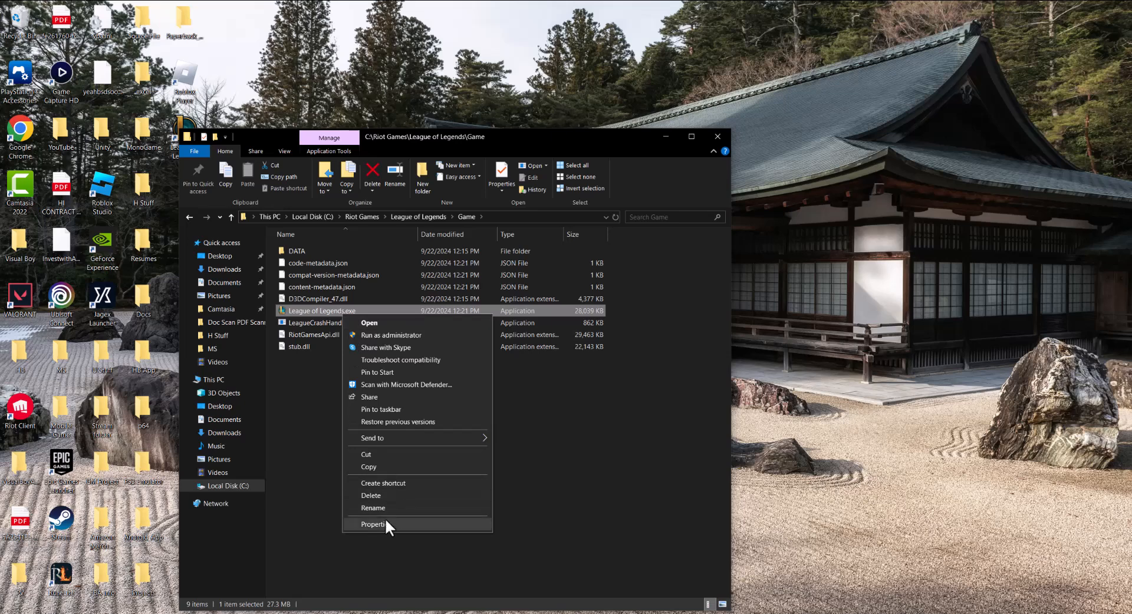
click(373, 525)
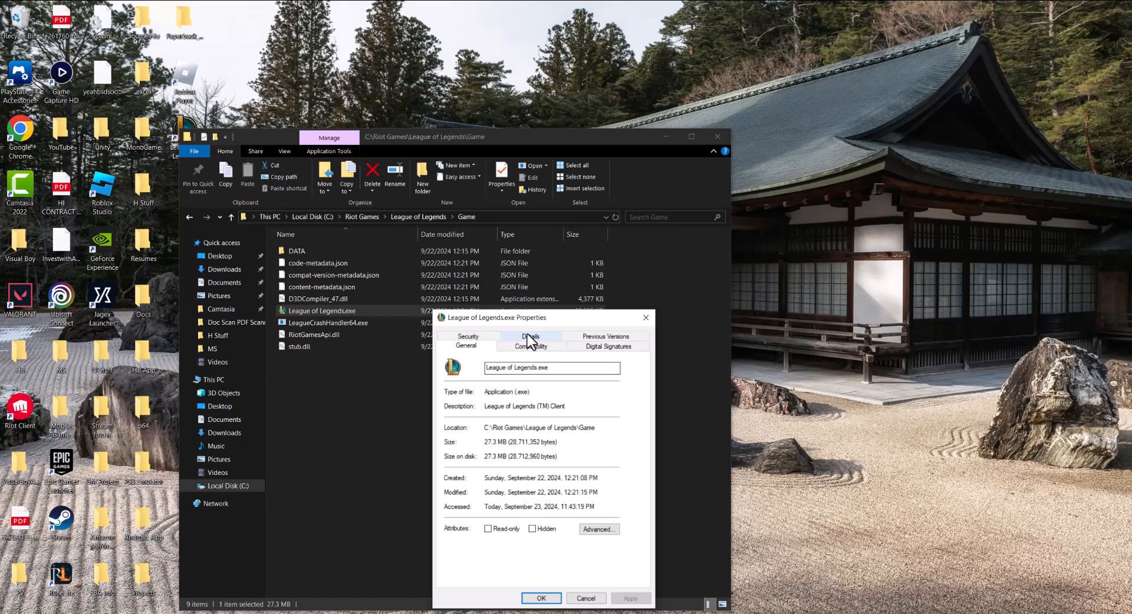
- On the Compatibility tab, enable Run as administrator and Windows 8 compatibility mode
click(530, 346)
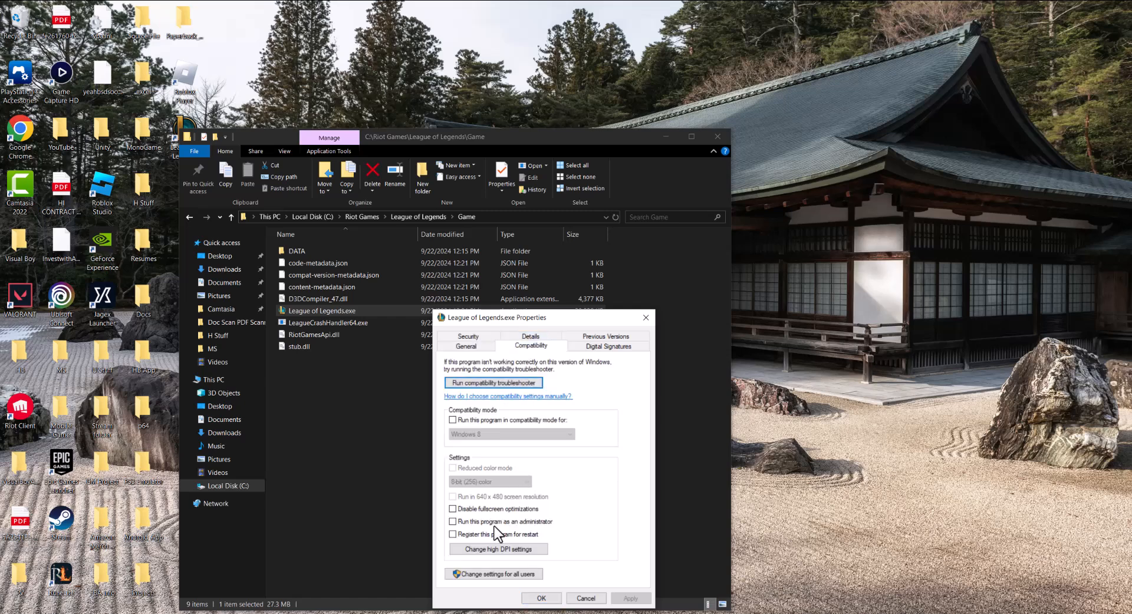
click(453, 522)
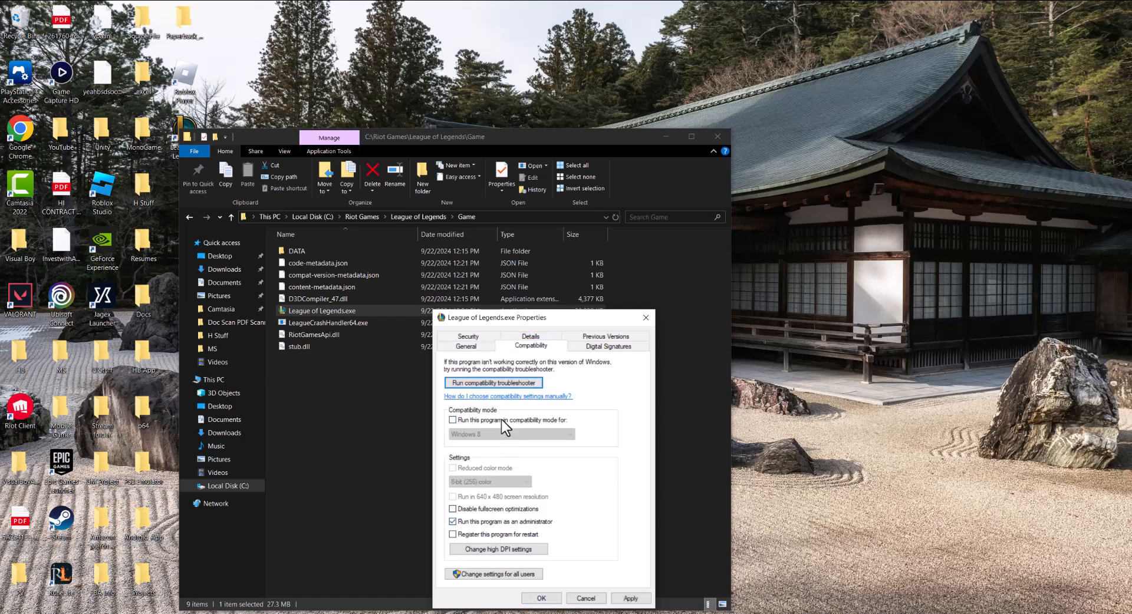
click(452, 420)
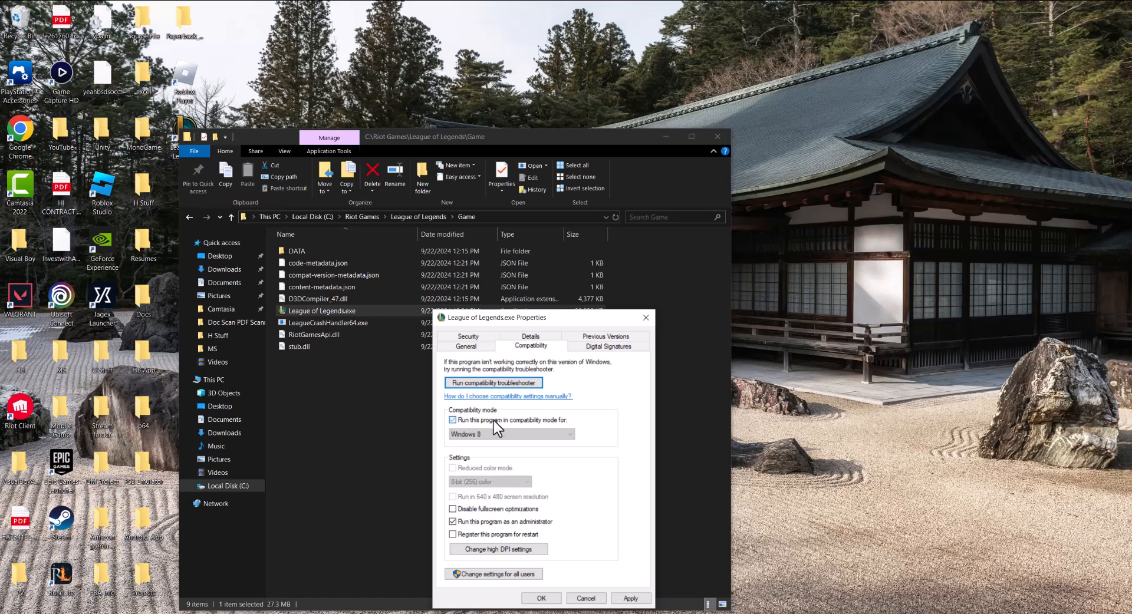